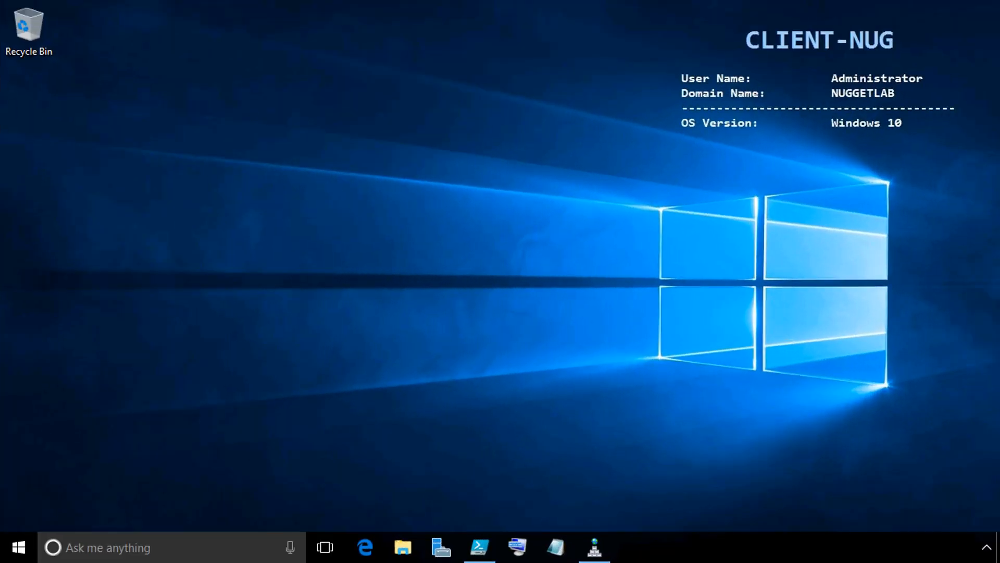
{"action": "mouse_move", "coordinate": [277, 127]}
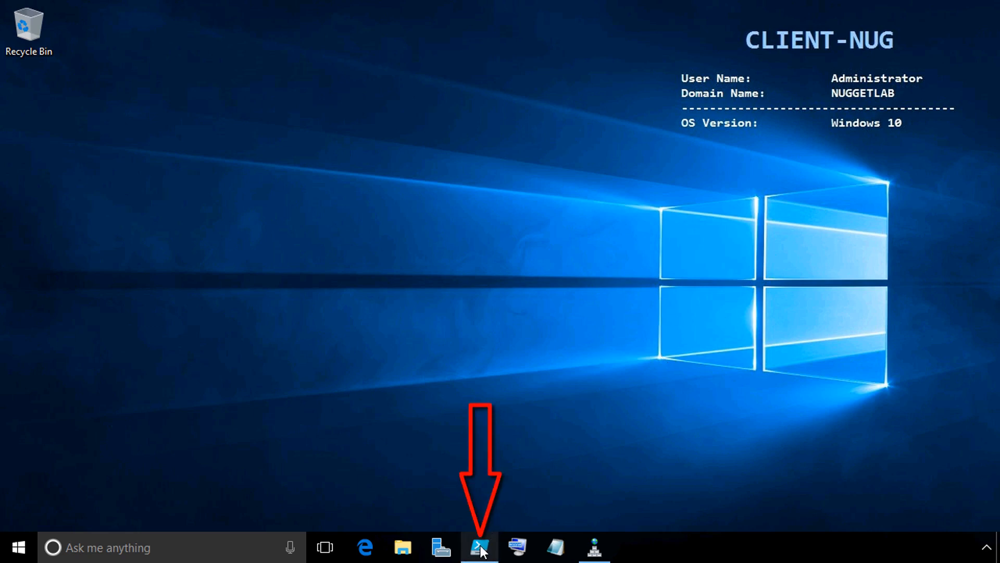
Step: Bring PowerShell ISE forward showing the dc-nug remote session with the GlobalNames script
{"action": "left_click", "coordinate": [480, 547]}
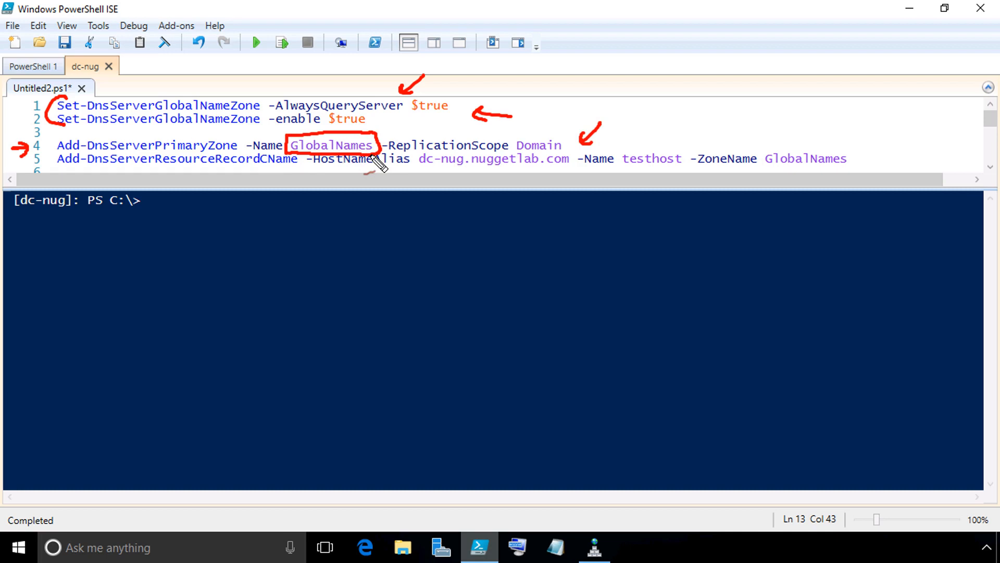
{"action": "mouse_move", "coordinate": [385, 126]}
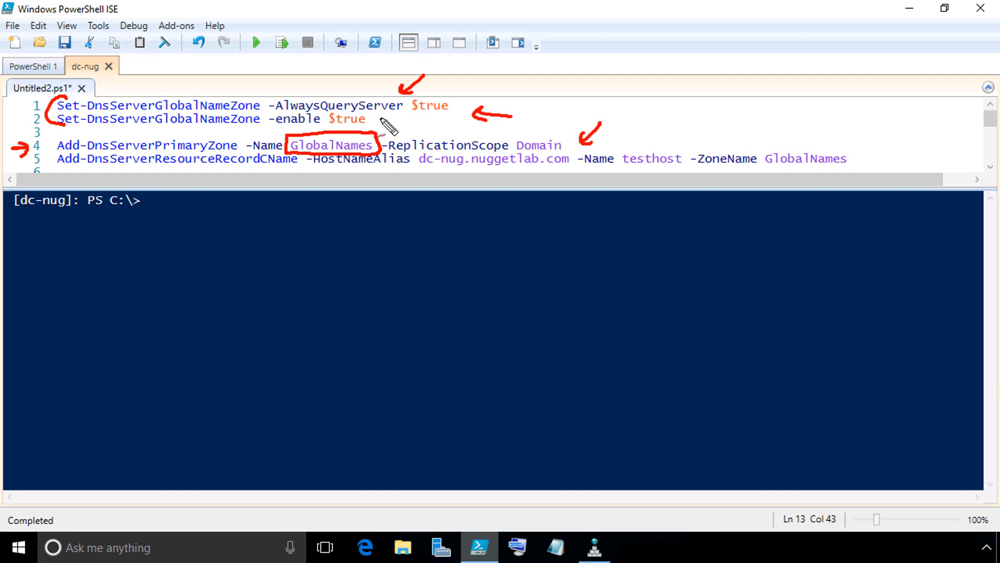
{"action": "mouse_move", "coordinate": [351, 163]}
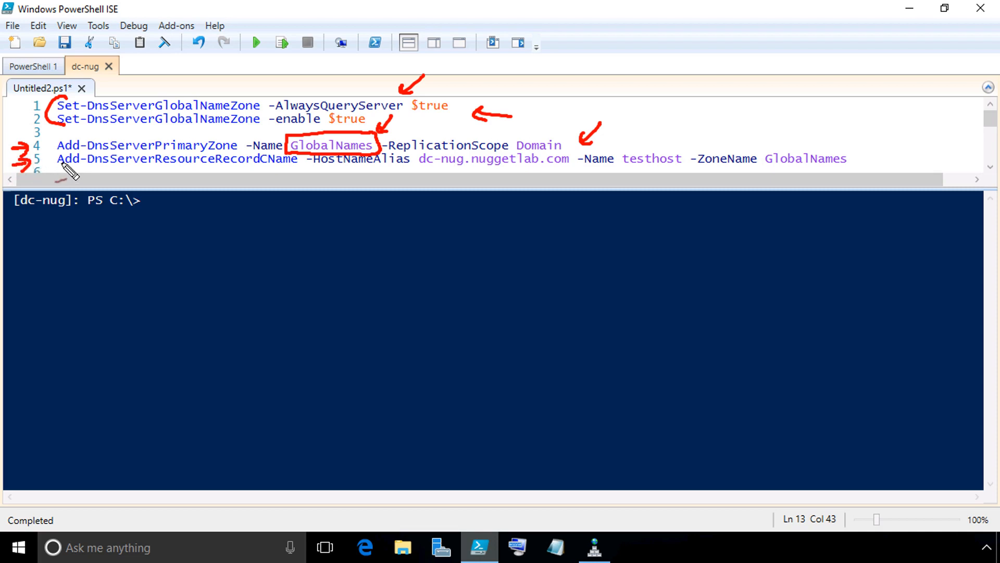
{"action": "mouse_move", "coordinate": [405, 184]}
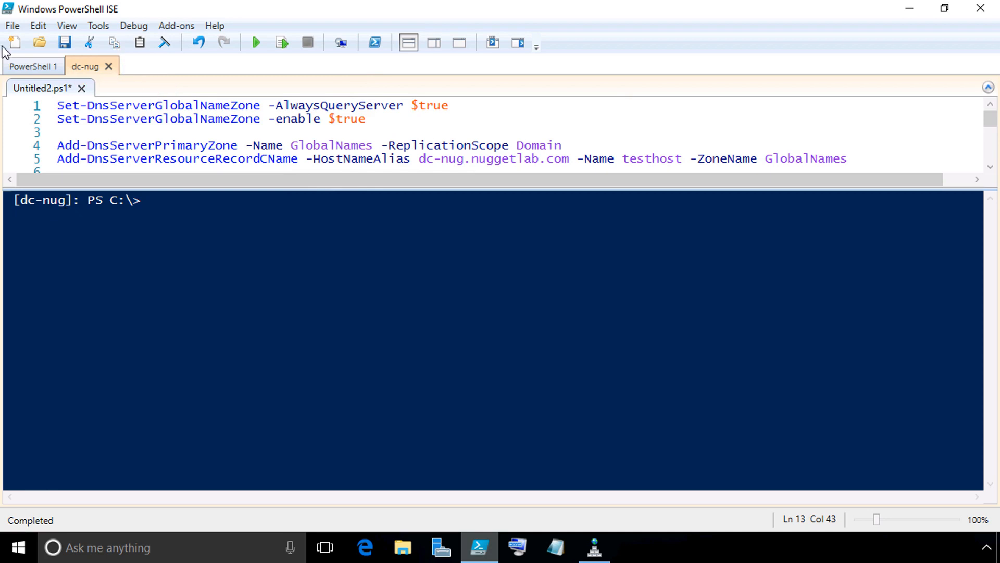
Step: In the local PowerShell 1 session run Clear-DnsClientCache, Get-DnsClientCache and ping testhost, which fails to resolve
{"action": "left_click", "coordinate": [34, 65]}
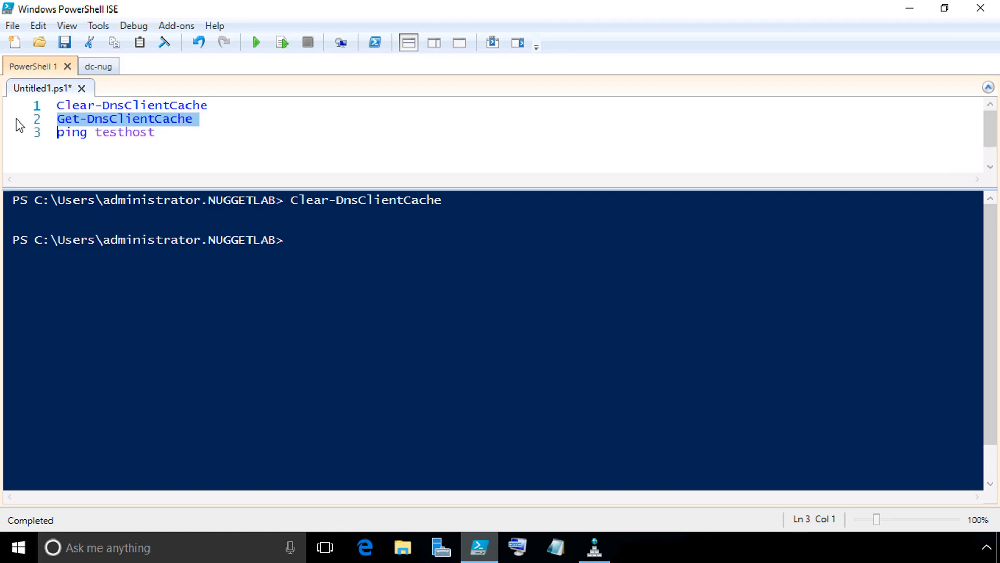
{"action": "left_click", "coordinate": [280, 41]}
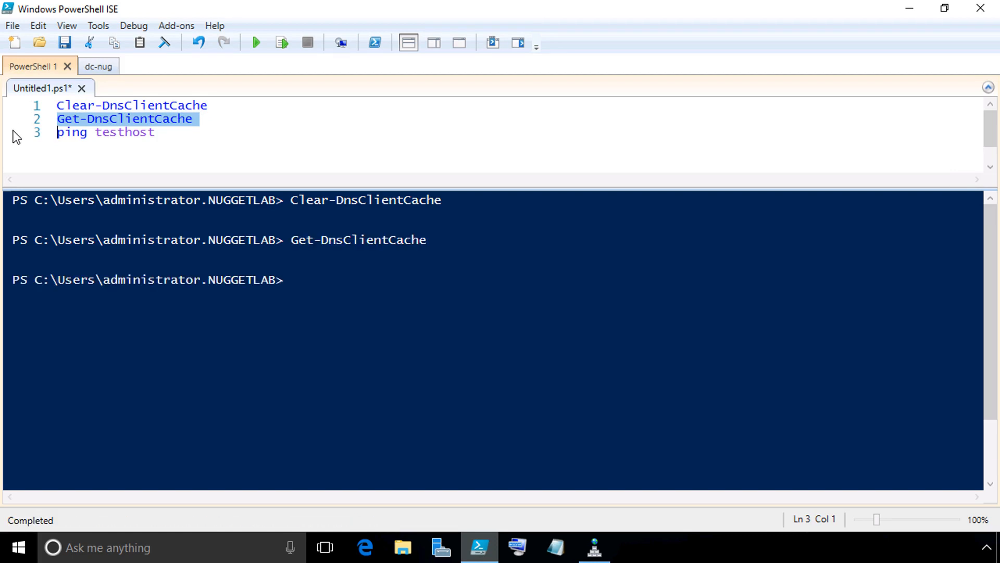
{"action": "left_click", "coordinate": [281, 41]}
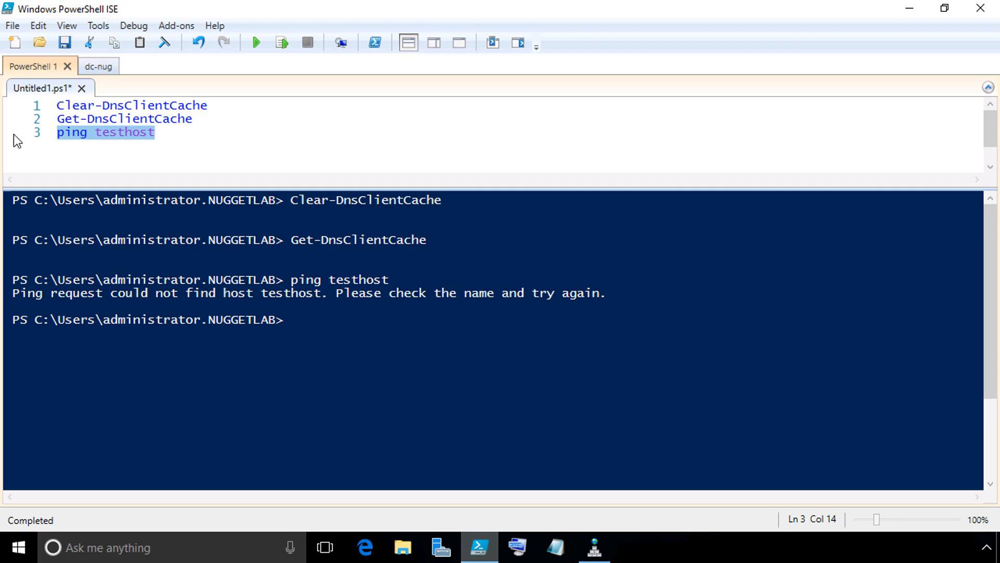
{"action": "left_click", "coordinate": [85, 65]}
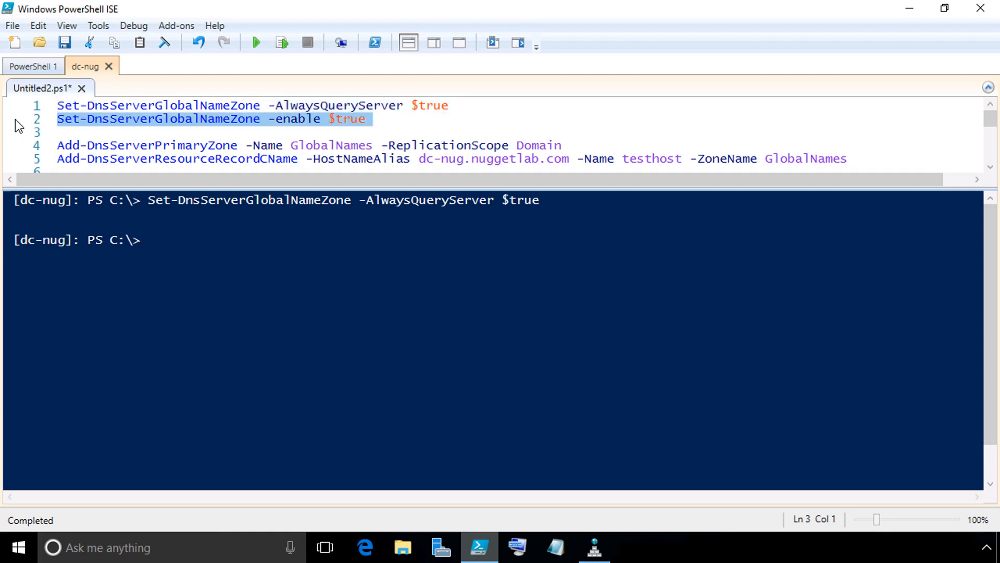
Step: Run Set-DnsServerGlobalNameZone, Add-DnsServerPrimaryZone GlobalNames and Add-DnsServerResourceRecordCName testhost for dc-nug.nuggetlab.com
{"action": "left_click", "coordinate": [281, 43]}
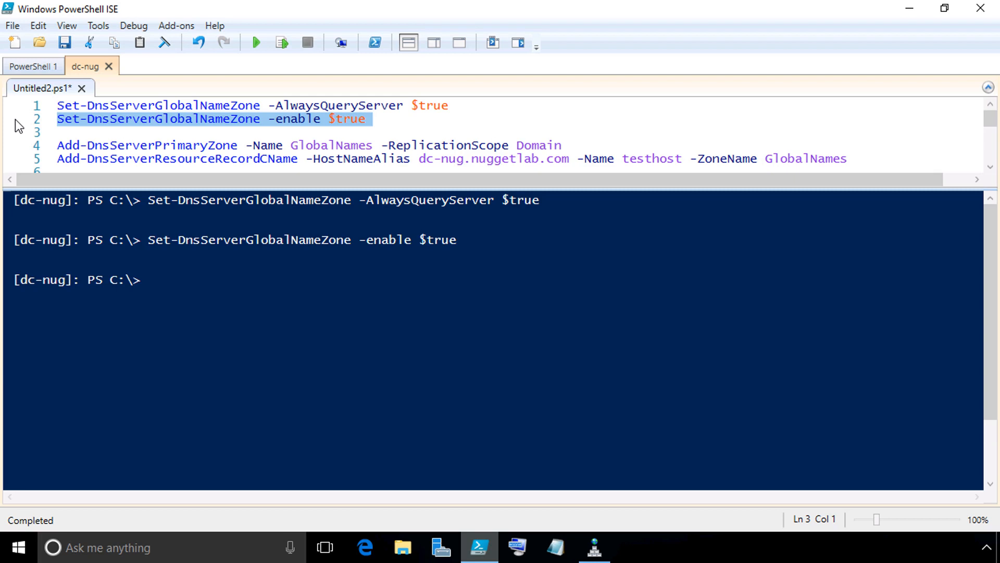
{"action": "mouse_move", "coordinate": [18, 153]}
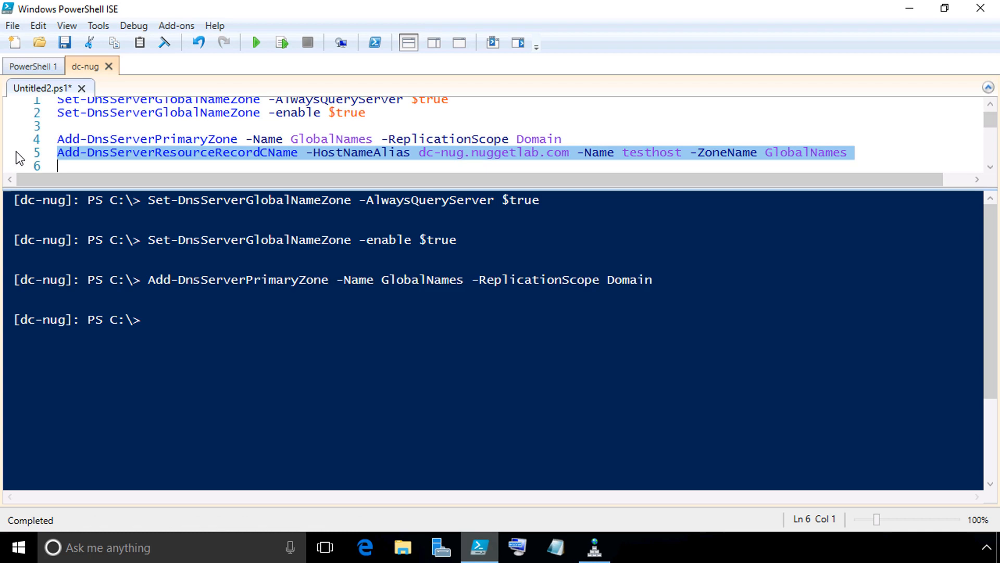
{"action": "left_click", "coordinate": [281, 42]}
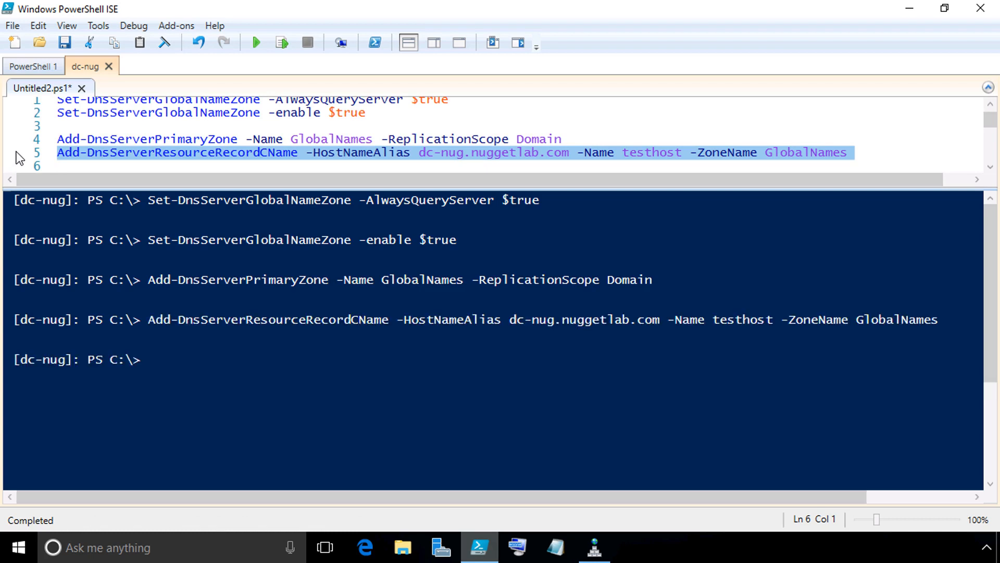
{"action": "left_click", "coordinate": [59, 165]}
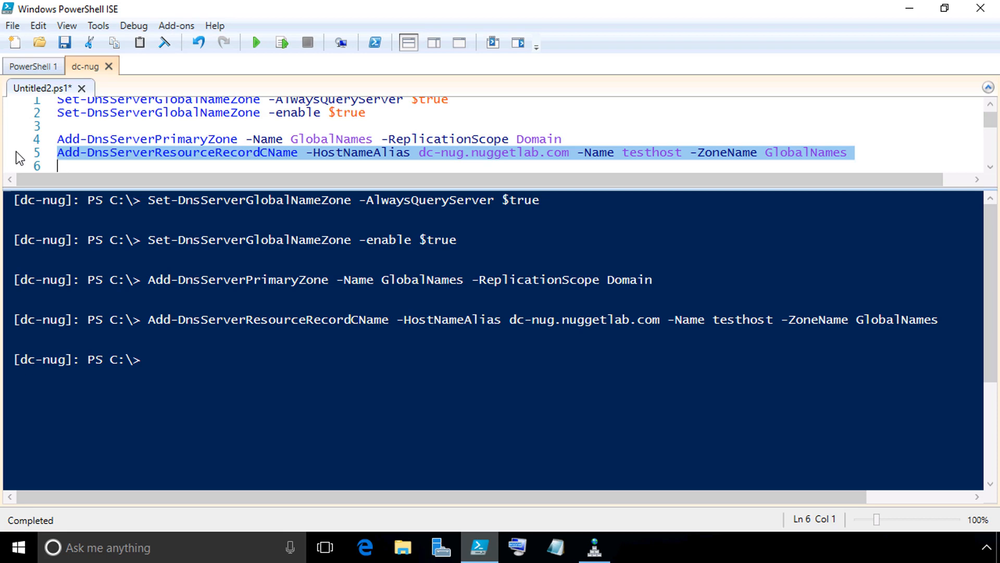
{"action": "mouse_move", "coordinate": [567, 496]}
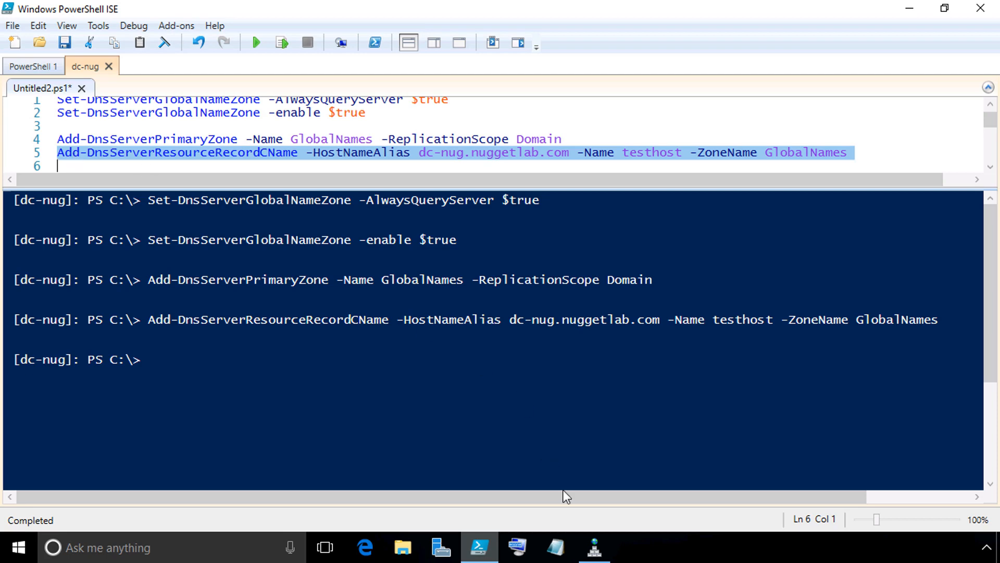
Step: Refresh DC-NUG in DNS Manager and select the testhost alias to dc-nug.nuggetlab.com in the GlobalNames zone
{"action": "left_click", "coordinate": [593, 547]}
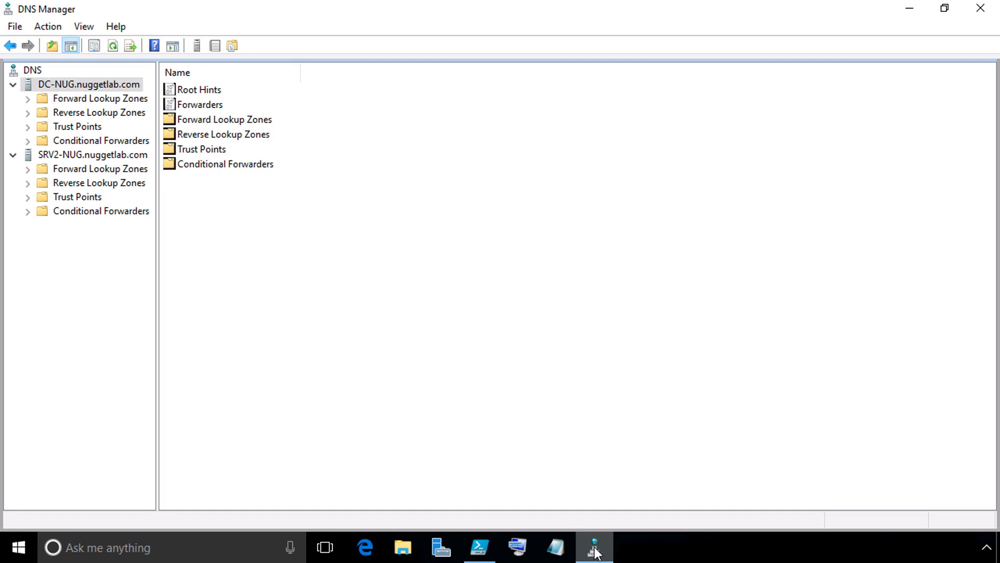
{"action": "mouse_move", "coordinate": [260, 203]}
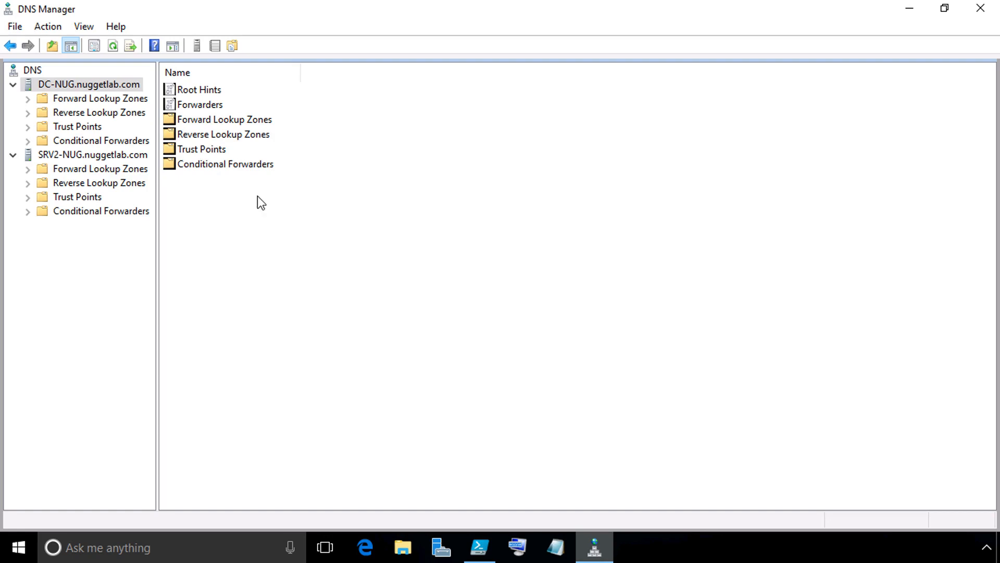
{"action": "left_click", "coordinate": [88, 85]}
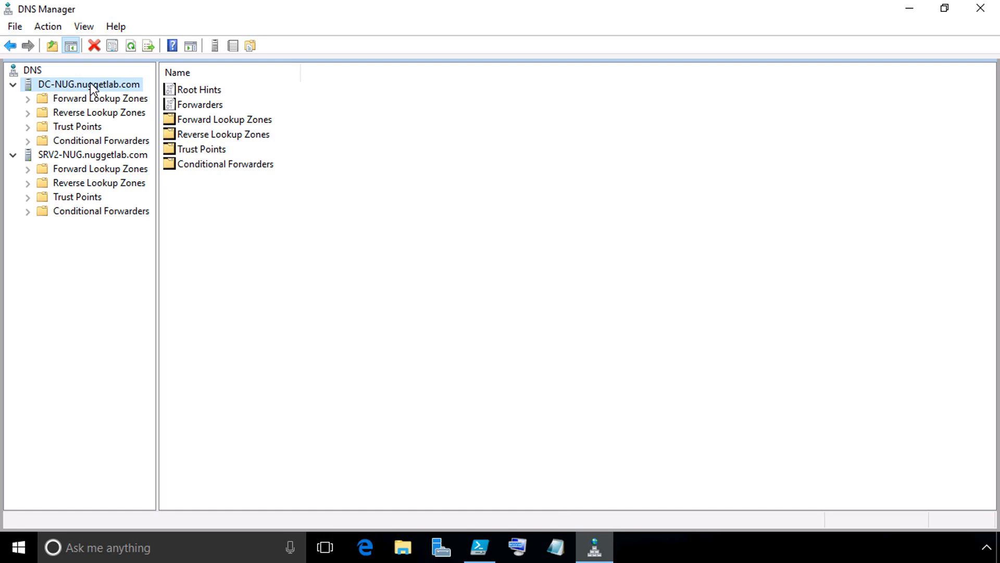
{"action": "mouse_move", "coordinate": [130, 45]}
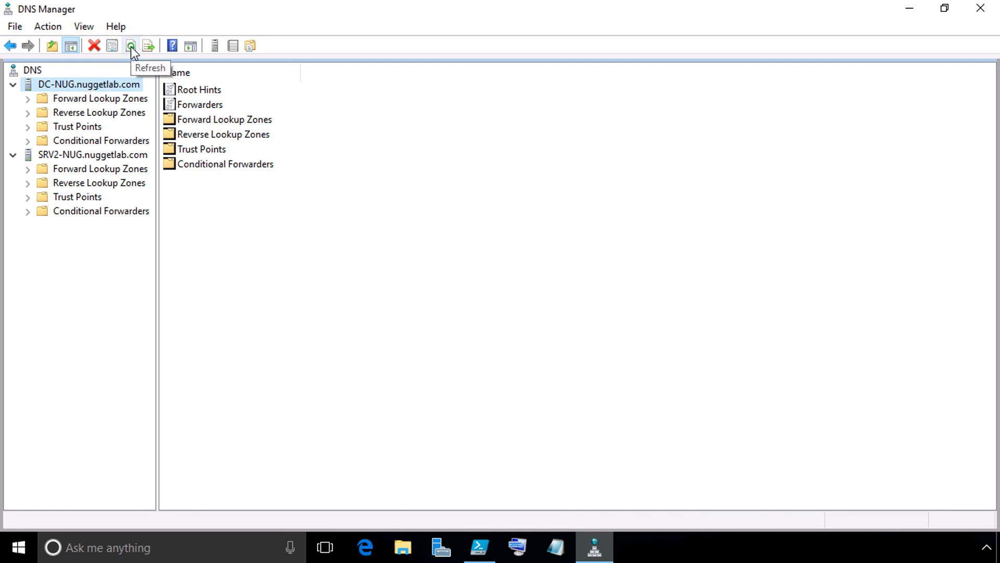
{"action": "right_click", "coordinate": [88, 83]}
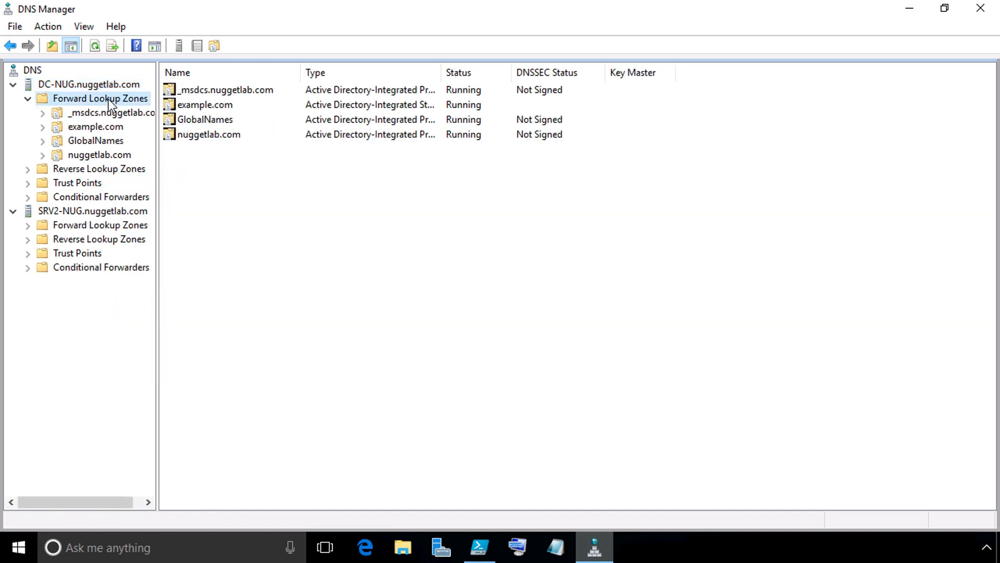
{"action": "left_click", "coordinate": [96, 140]}
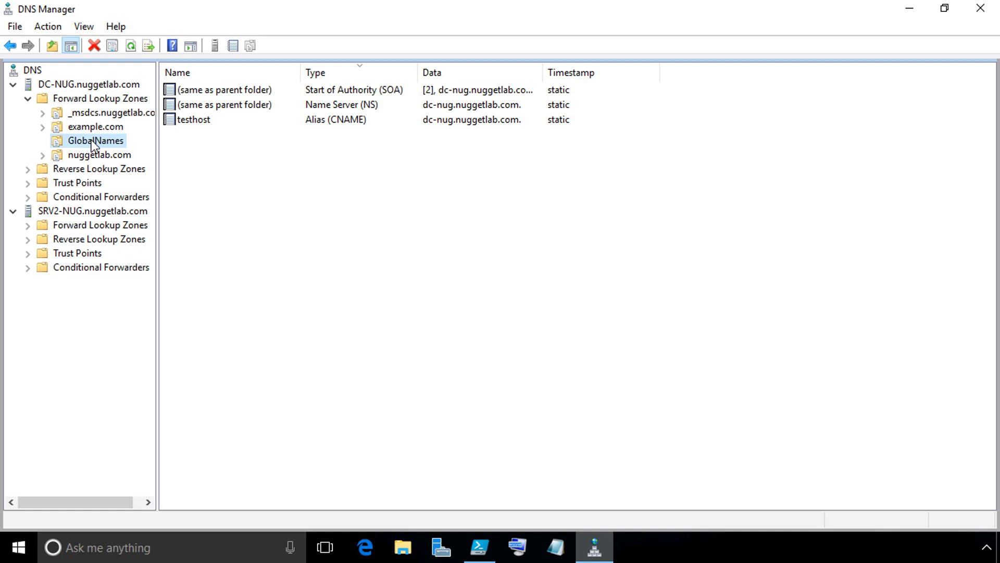
{"action": "mouse_move", "coordinate": [323, 126]}
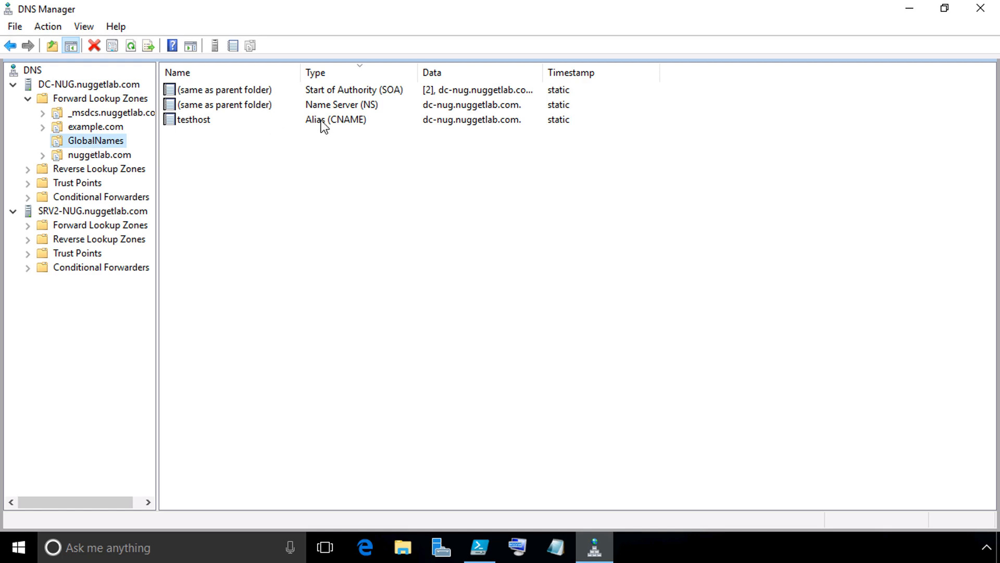
{"action": "left_click", "coordinate": [194, 119]}
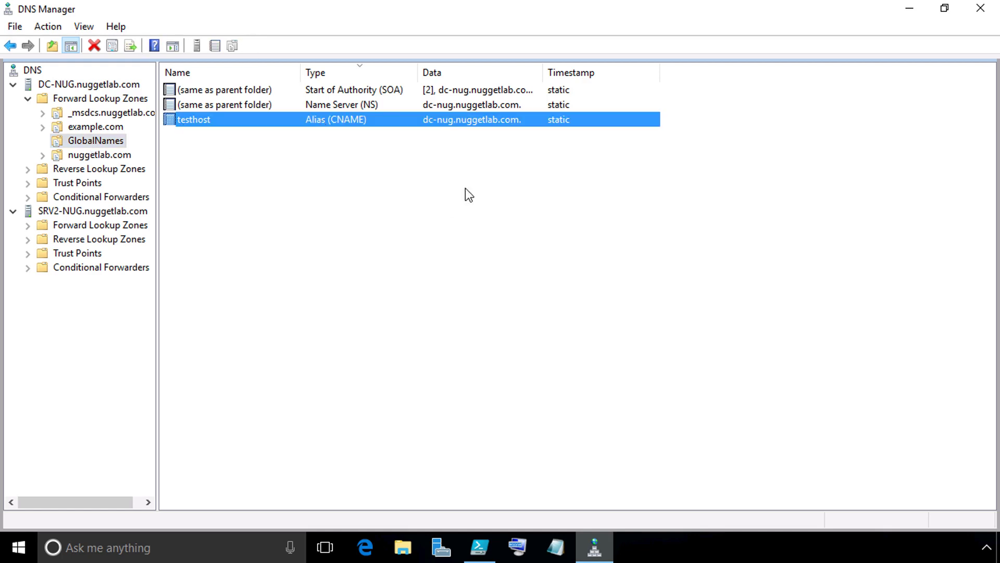
{"action": "mouse_move", "coordinate": [499, 135]}
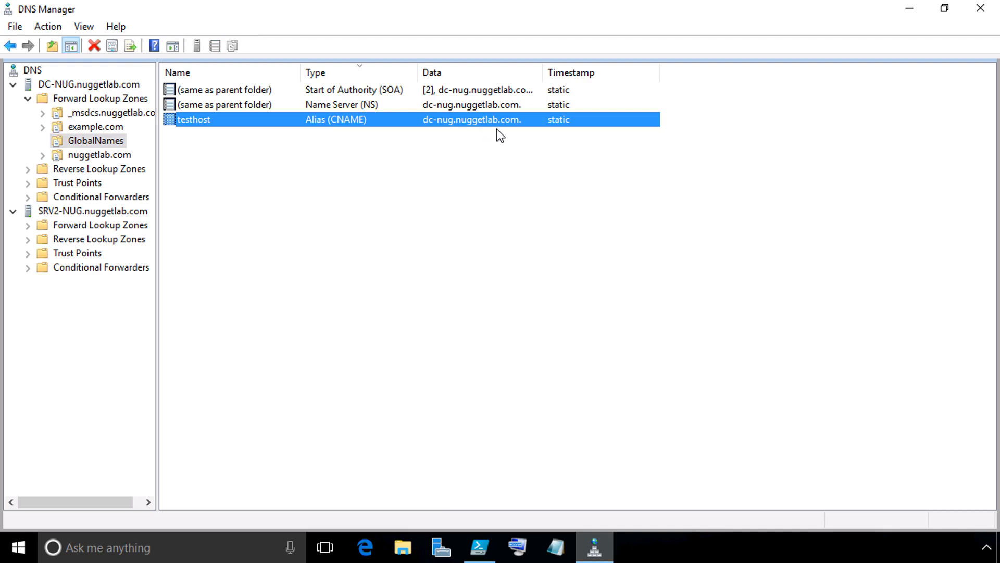
{"action": "mouse_move", "coordinate": [484, 138]}
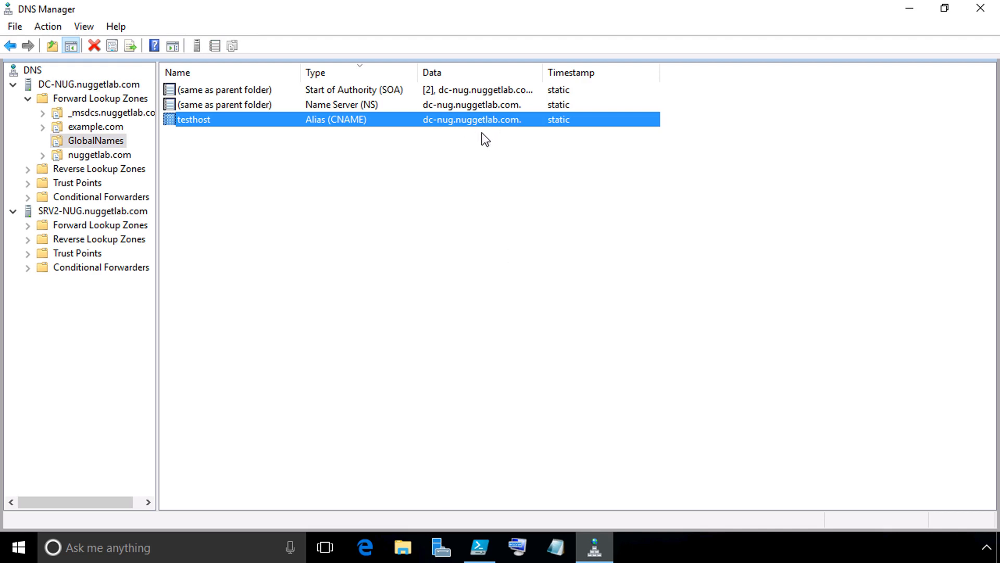
{"action": "mouse_move", "coordinate": [448, 134]}
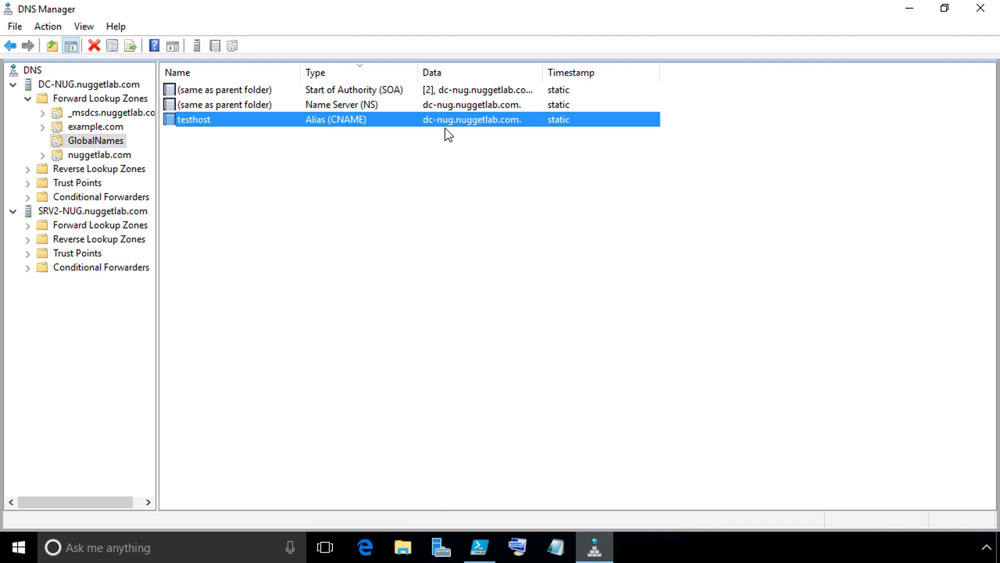
{"action": "mouse_move", "coordinate": [444, 135]}
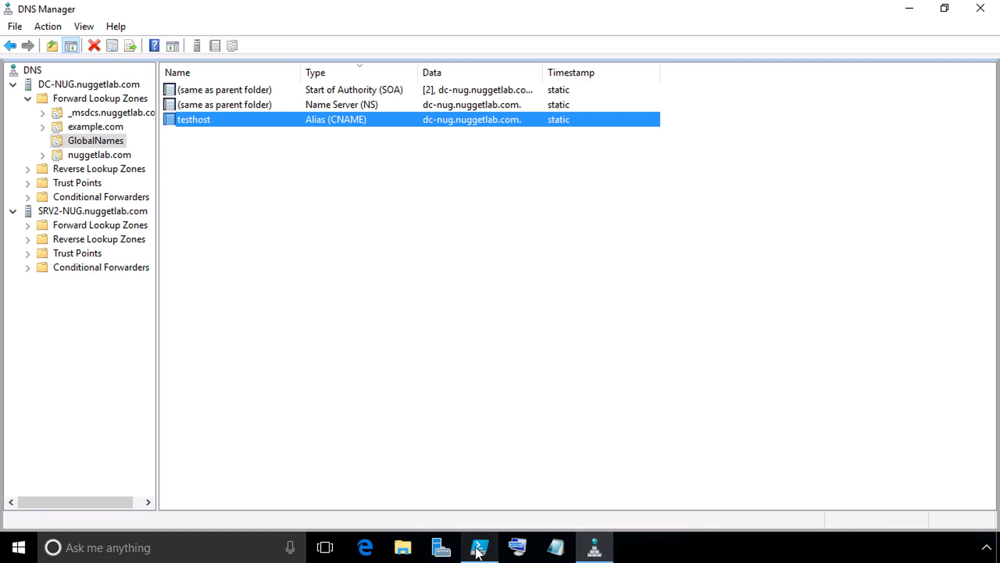
Step: In the local session clear the console and DNS cache, then ping testhost, resolving to 192.168.1.100 with replies
{"action": "left_click", "coordinate": [479, 547]}
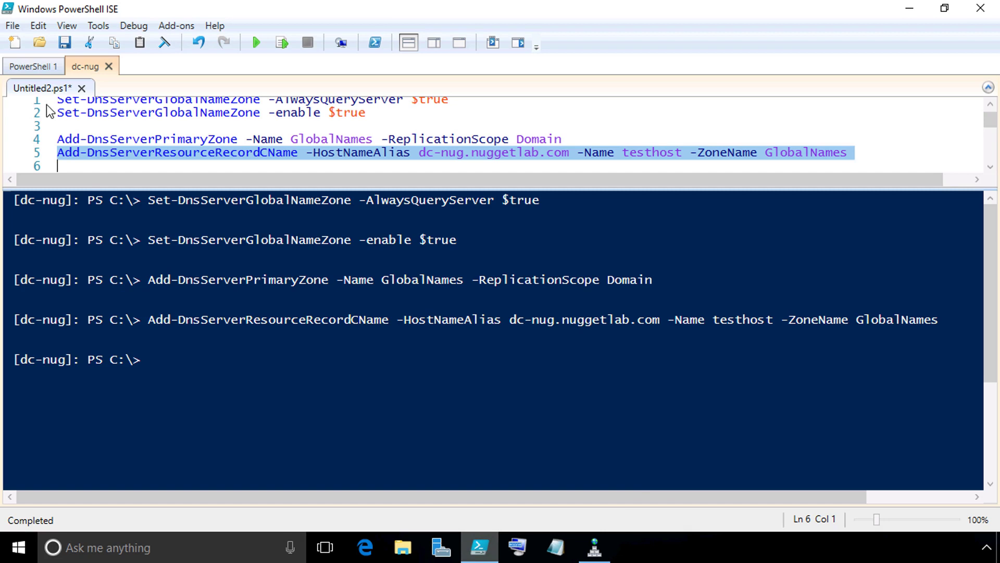
{"action": "left_click", "coordinate": [34, 66]}
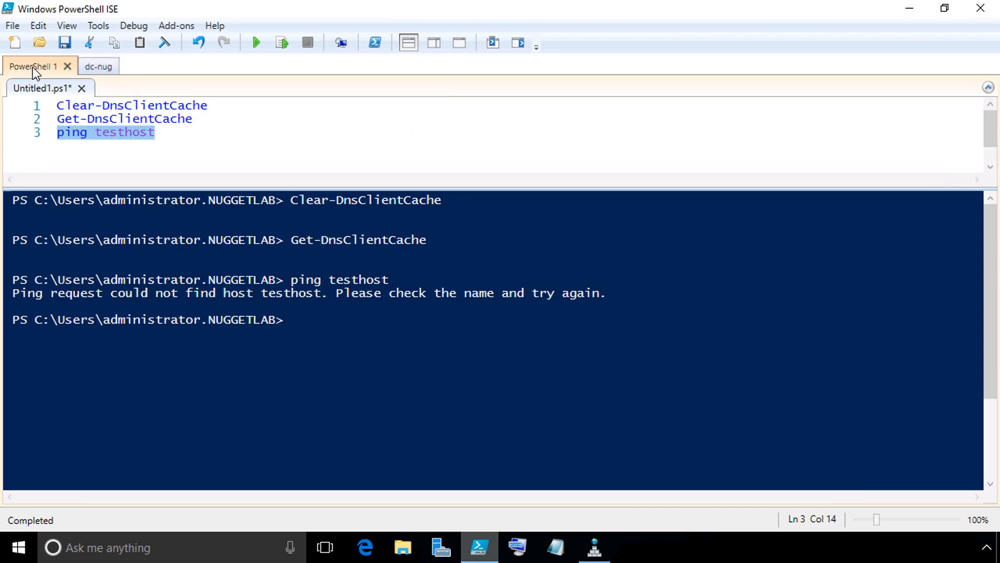
{"action": "mouse_move", "coordinate": [165, 41]}
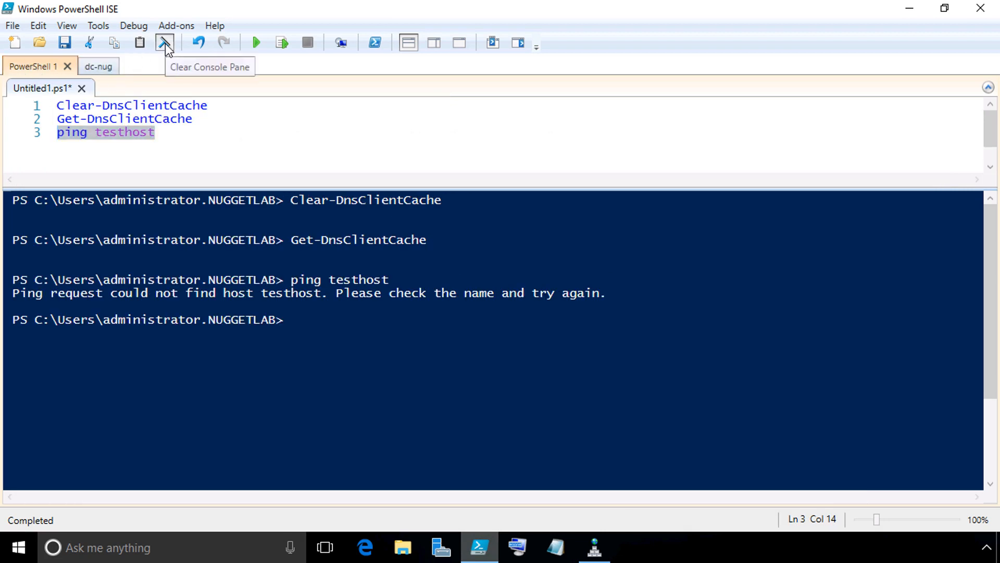
{"action": "left_click", "coordinate": [164, 41]}
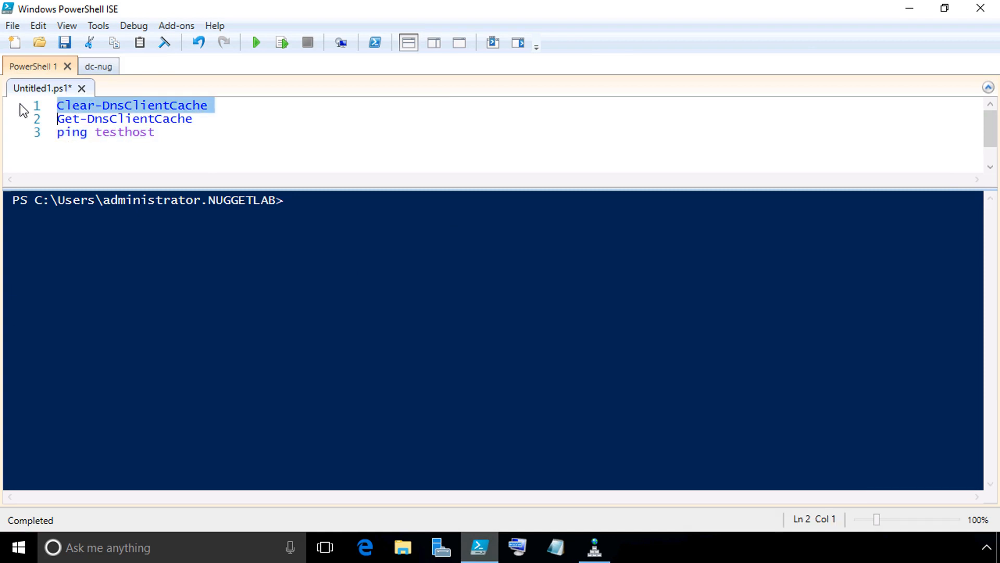
{"action": "left_click", "coordinate": [280, 43]}
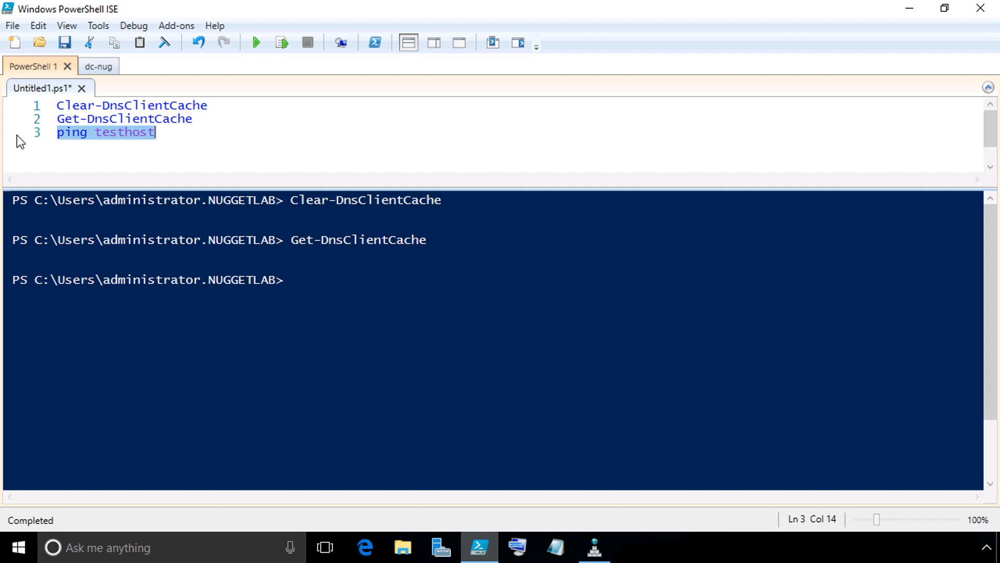
{"action": "left_click", "coordinate": [255, 42]}
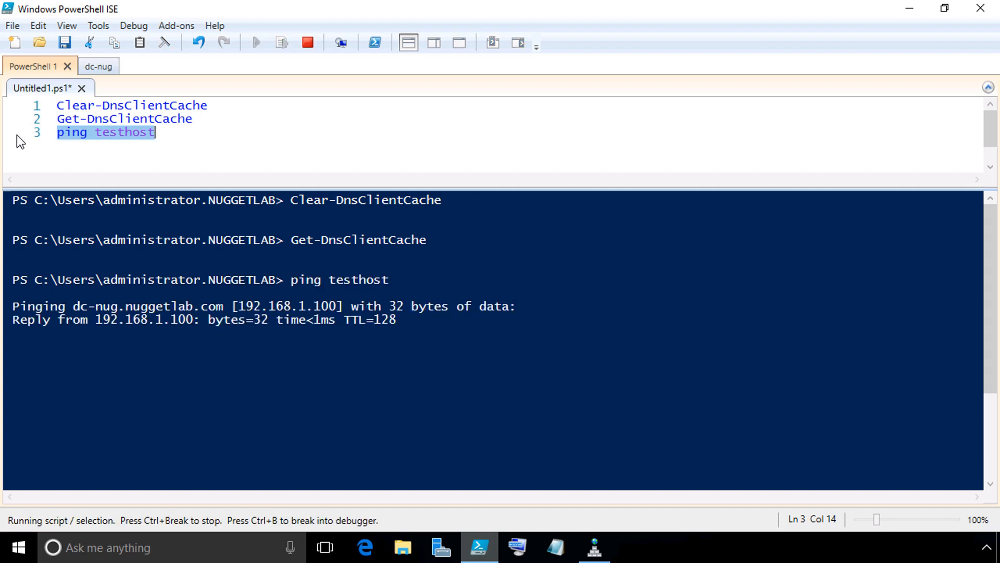